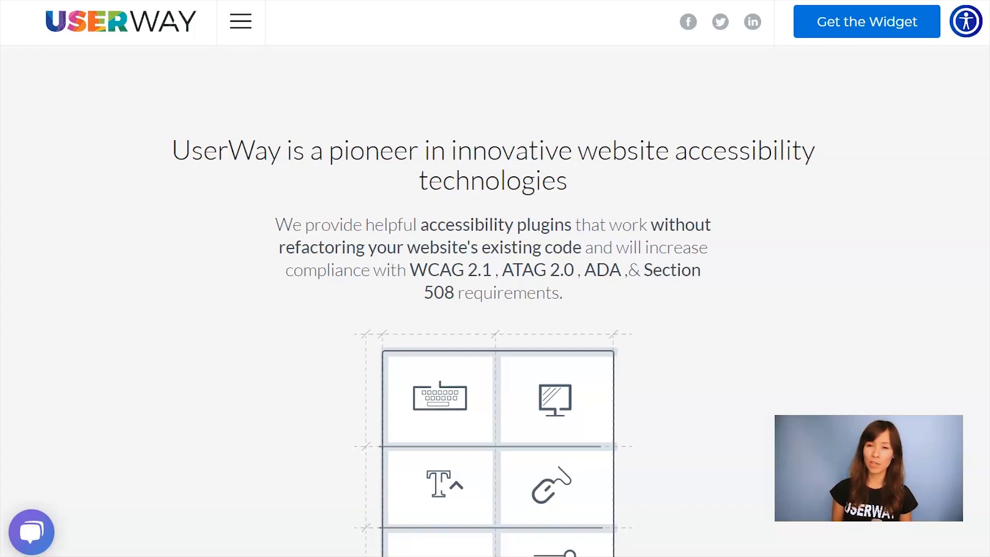
pyautogui.moveTo(882, 168)
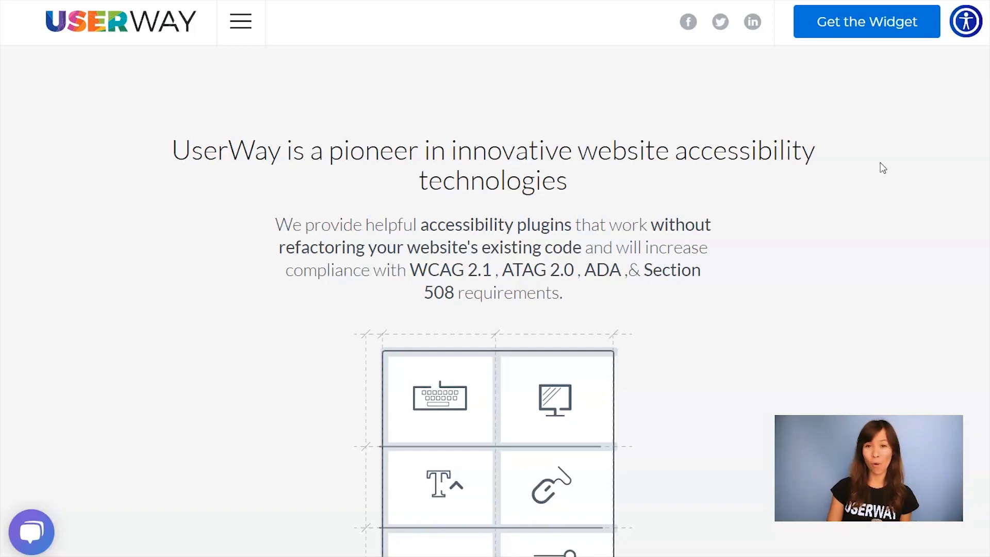
# Begin the free widget setup for userwaywidget.com, agree to the terms, and start entering name and email
pyautogui.click(865, 21)
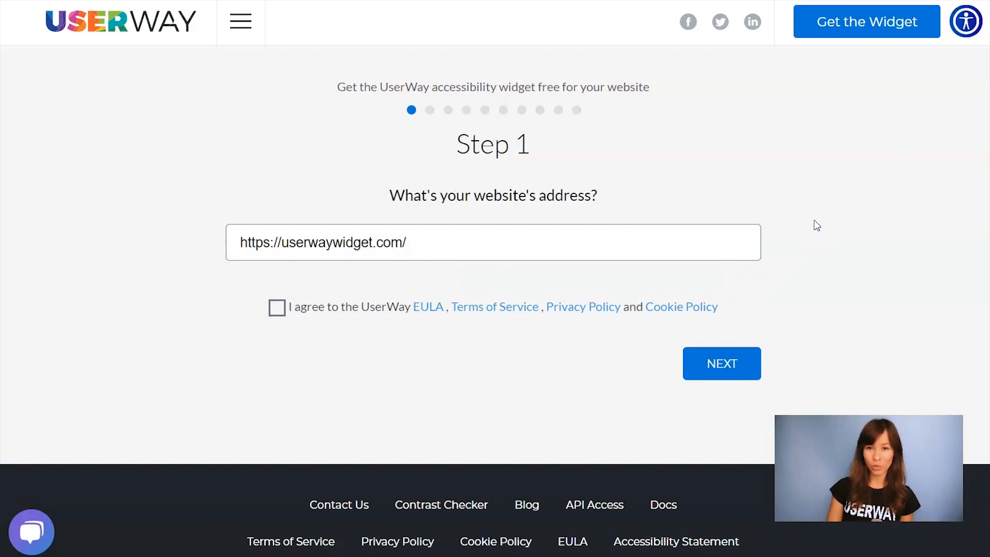
pyautogui.click(277, 307)
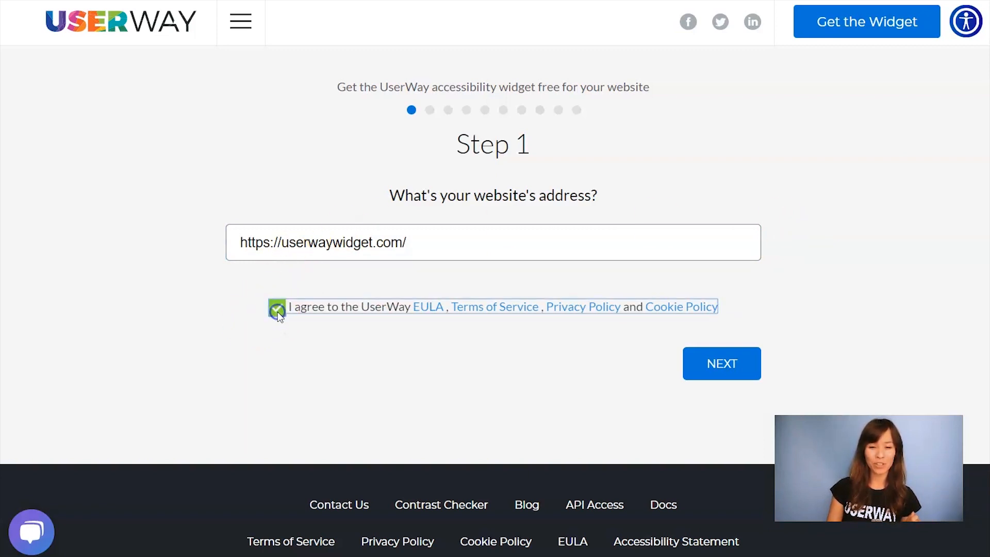
pyautogui.click(276, 307)
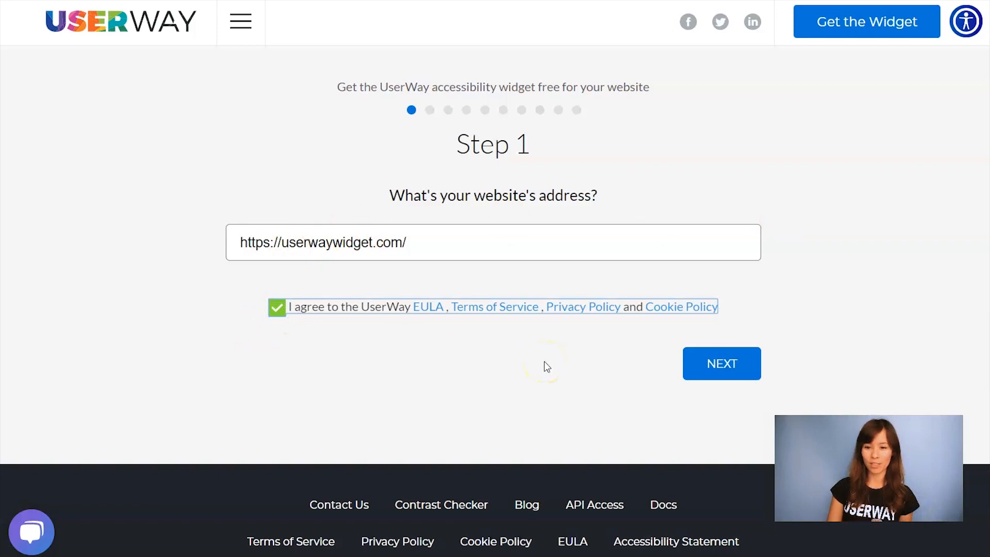
pyautogui.click(720, 363)
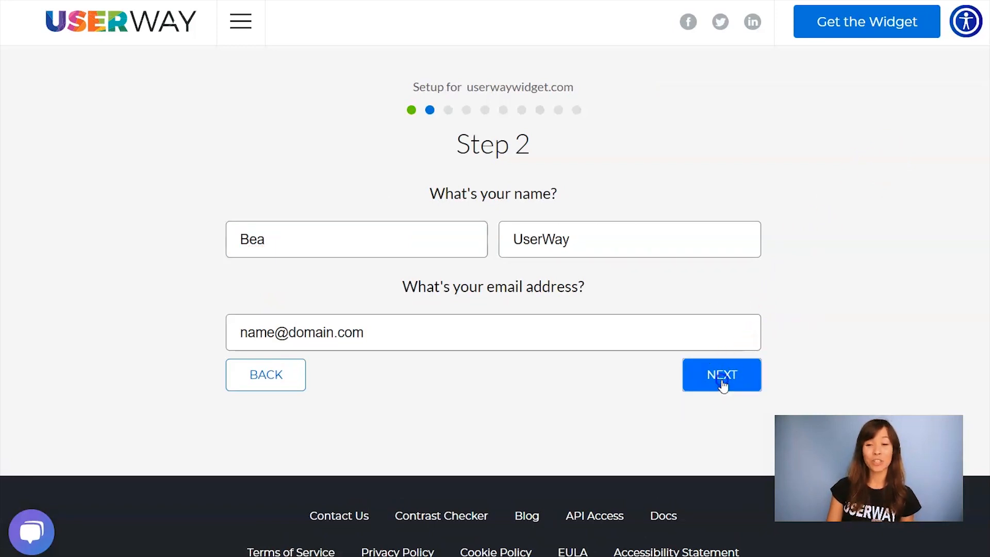
# Submit the contact details, keep the round person icon, and accept button colour #053f67
pyautogui.click(720, 374)
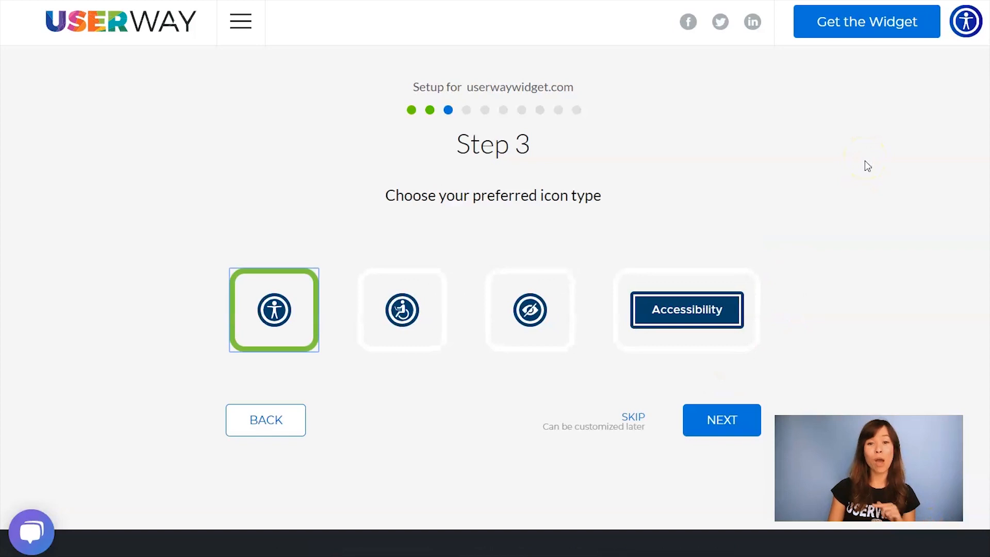
pyautogui.click(721, 419)
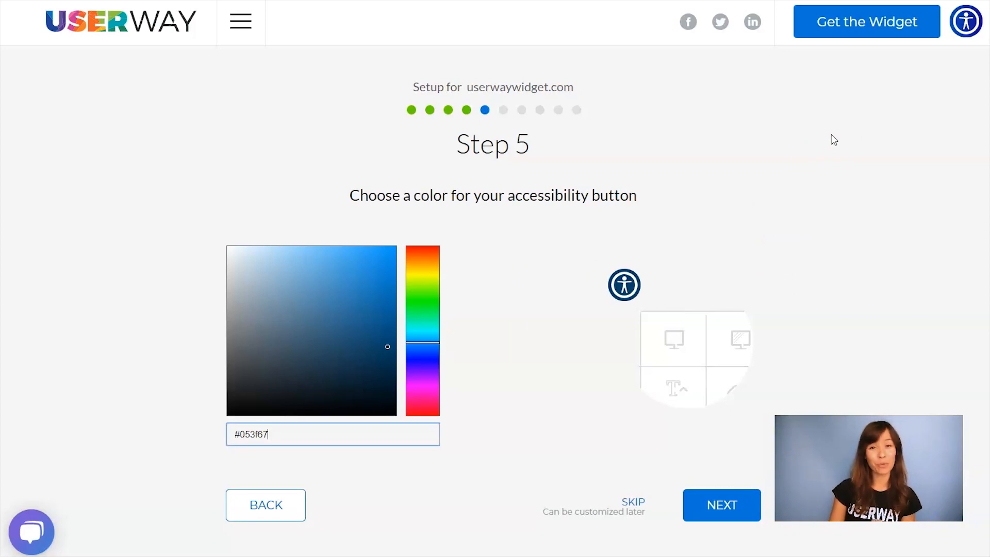
pyautogui.click(721, 504)
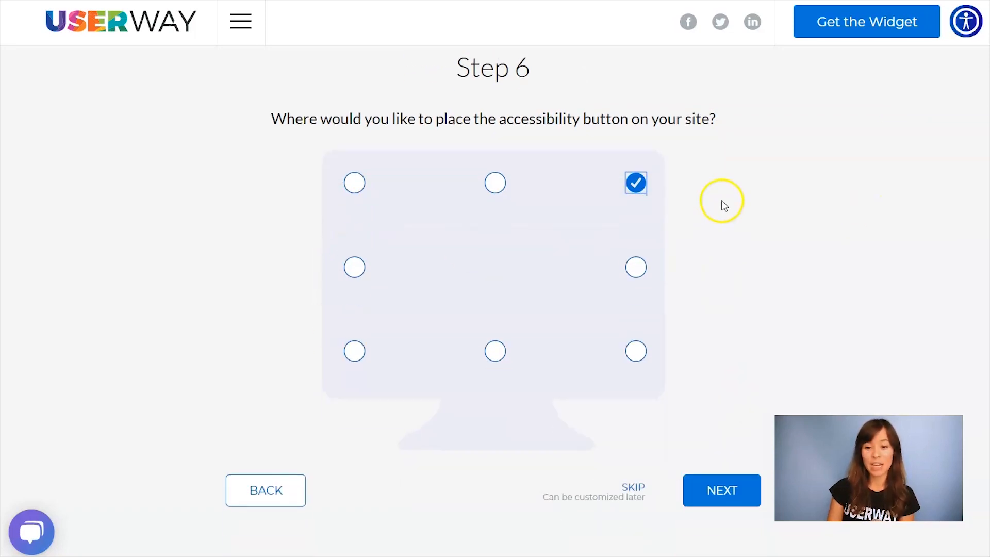
# Keep the top-right button position and Auto-Detect Language, continuing to the statement question
pyautogui.click(720, 490)
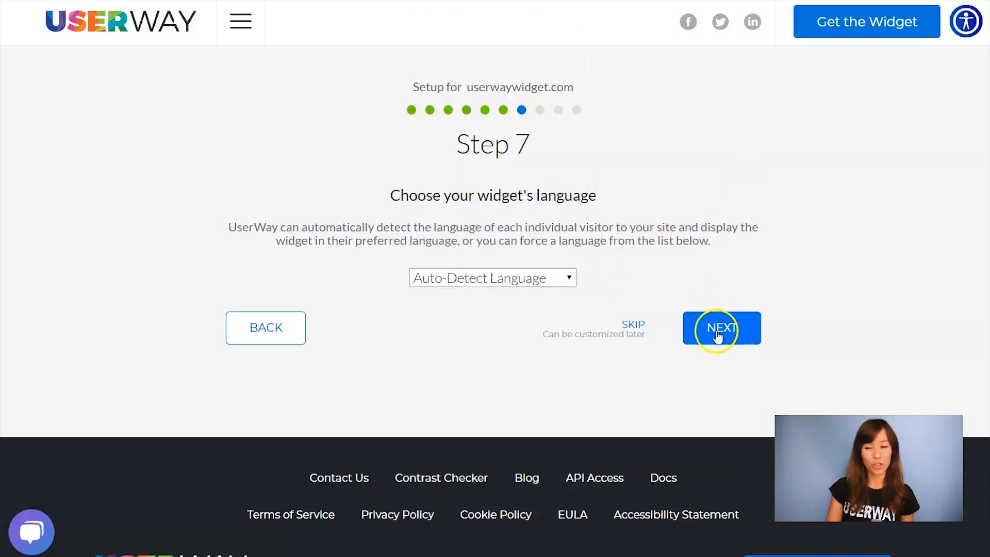
pyautogui.click(721, 328)
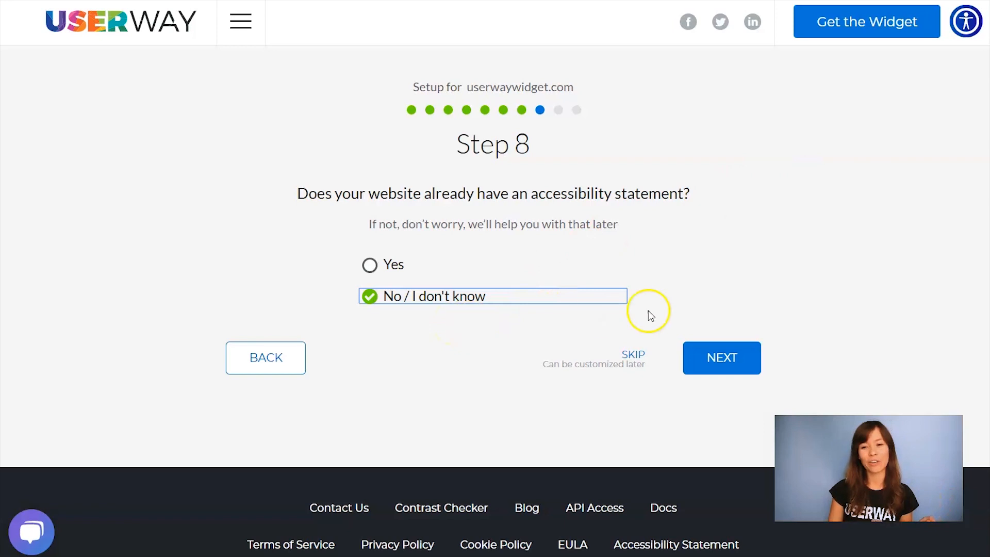
# Answer No / I don't know and I'd like to learn more, reaching the embed-code page
pyautogui.click(721, 358)
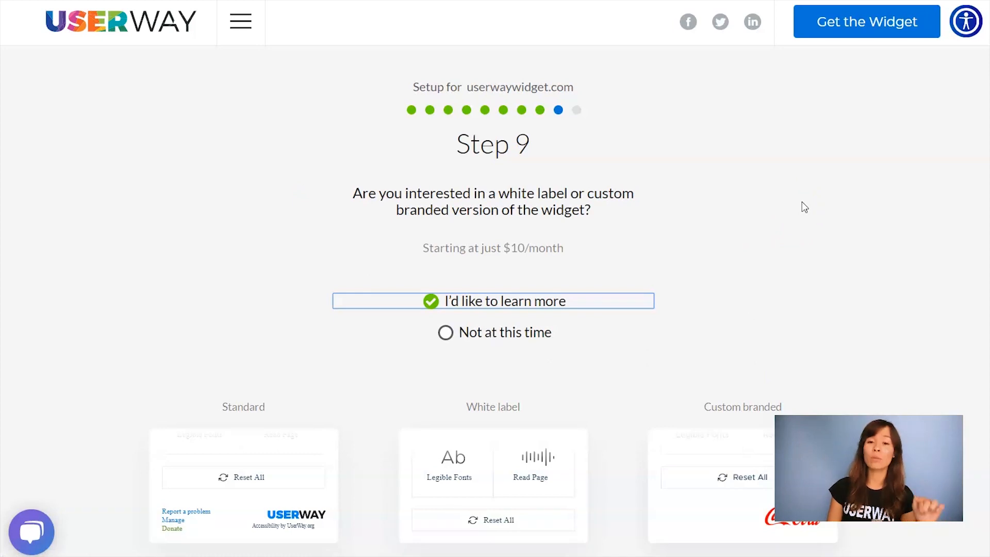
pyautogui.moveTo(710, 290)
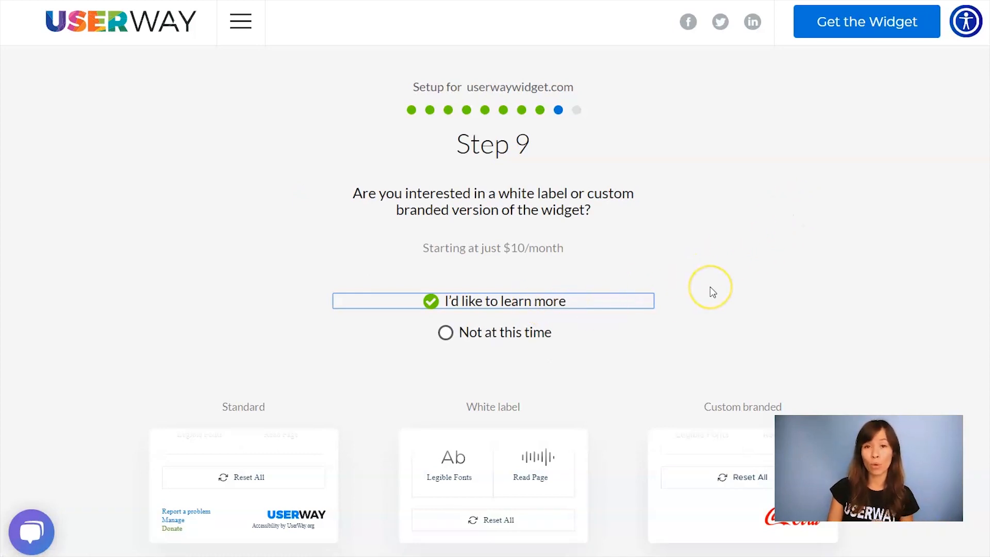
pyautogui.scroll(-3)
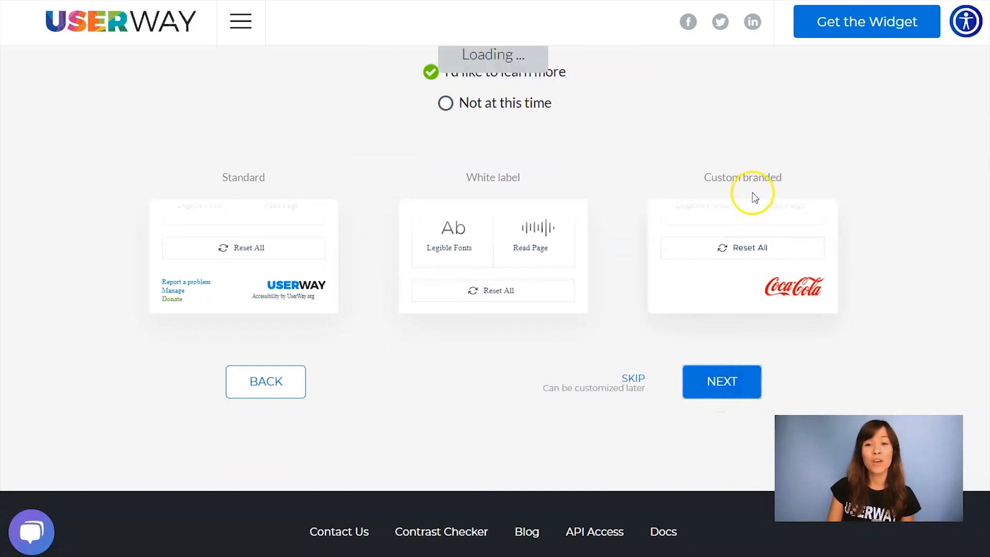
pyautogui.click(720, 382)
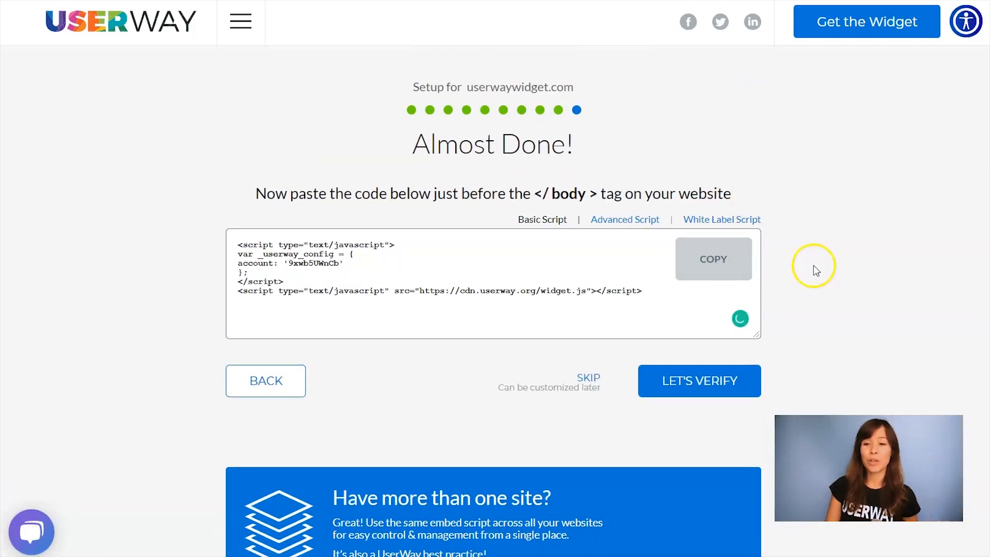
pyautogui.click(712, 258)
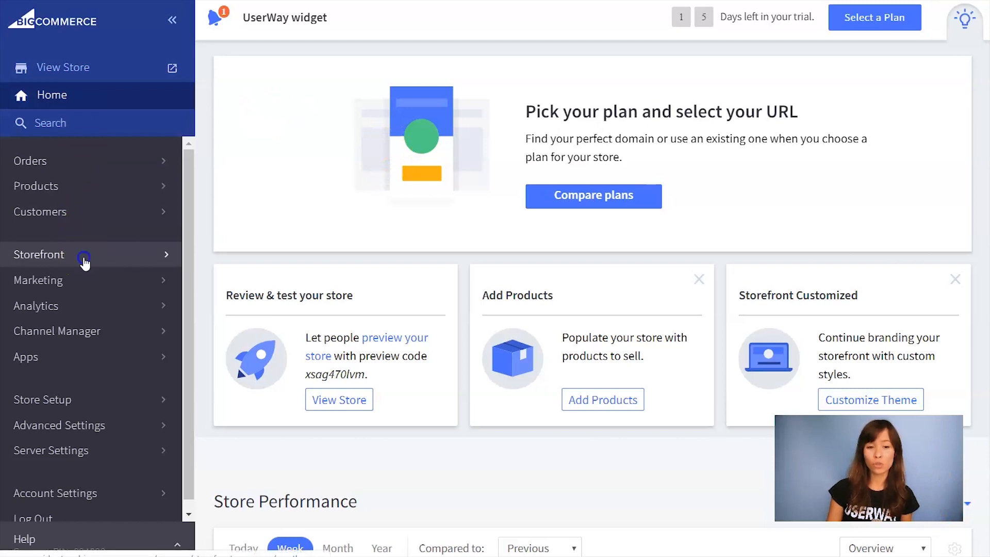
# Go to Storefront › Script Manager and start a new script
pyautogui.click(38, 255)
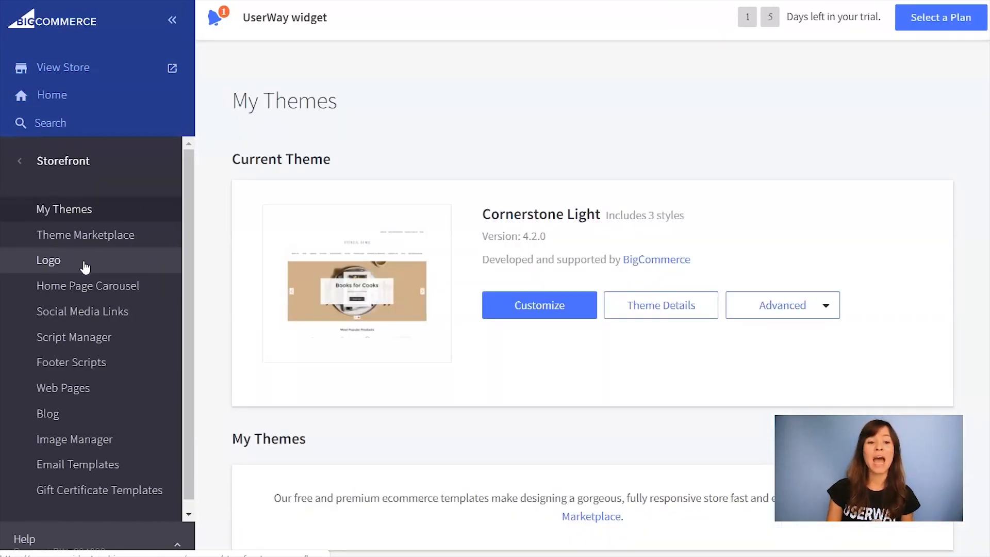
pyautogui.click(75, 336)
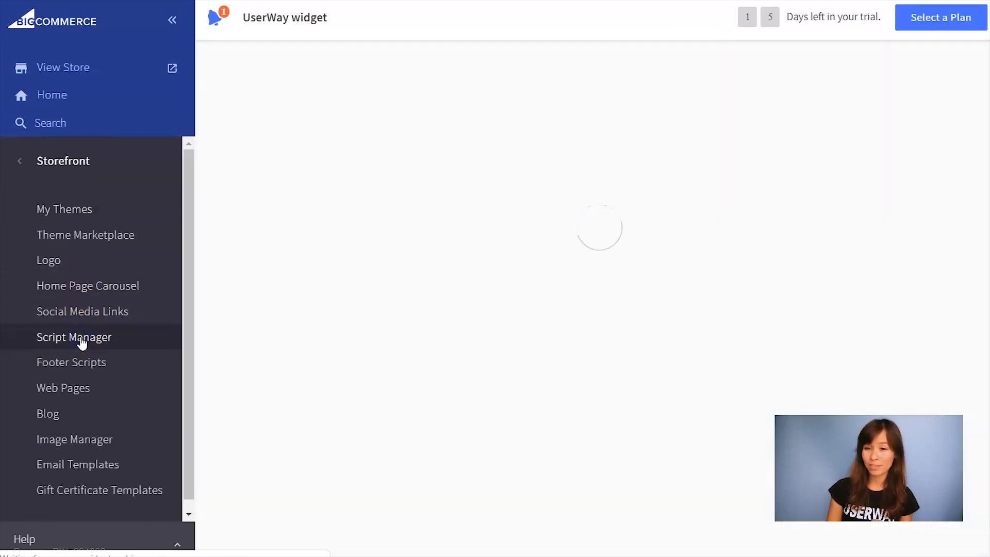
pyautogui.click(74, 336)
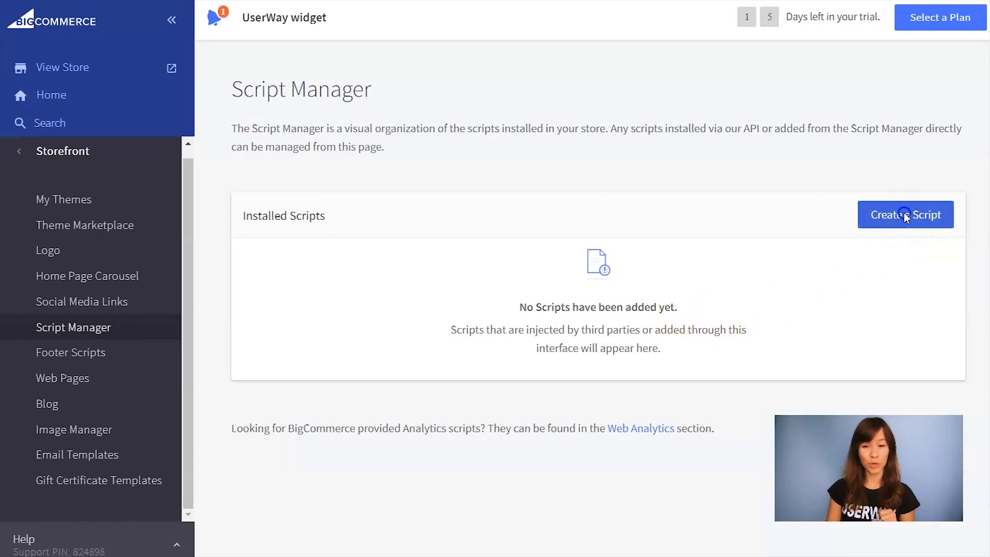
pyautogui.click(904, 215)
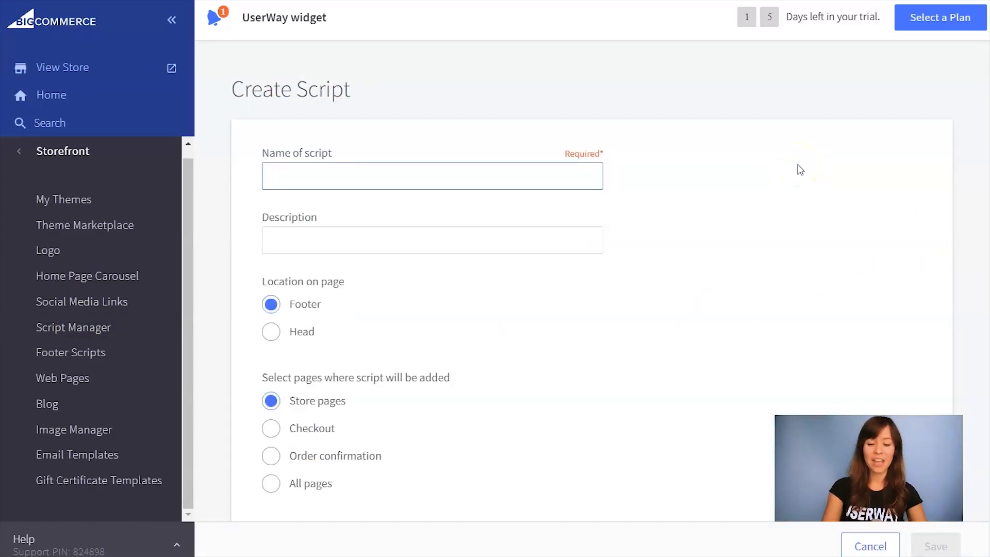
# Save a script named UserWay, loaded on all pages, type Script, with the widget code pasted in
pyautogui.write('UserWay')
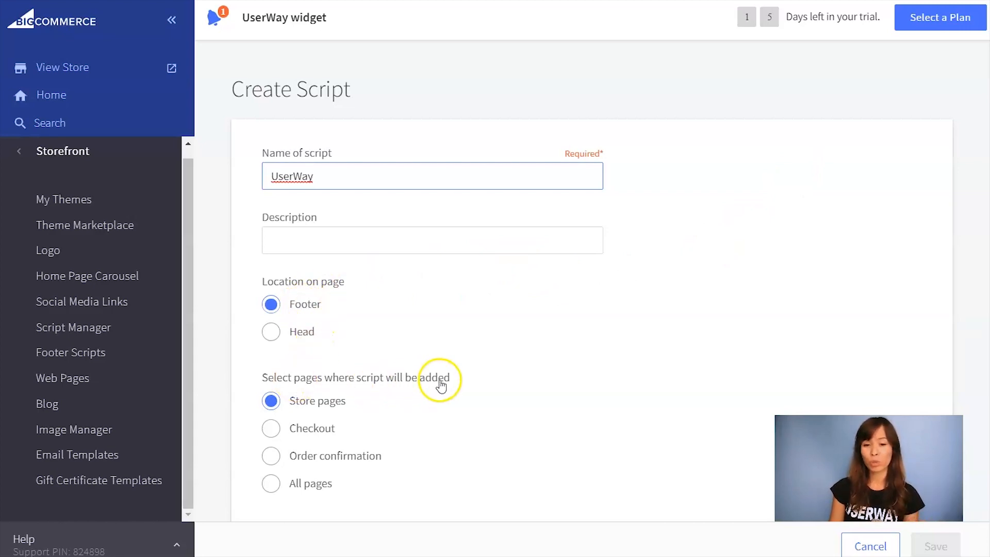
pyautogui.click(270, 483)
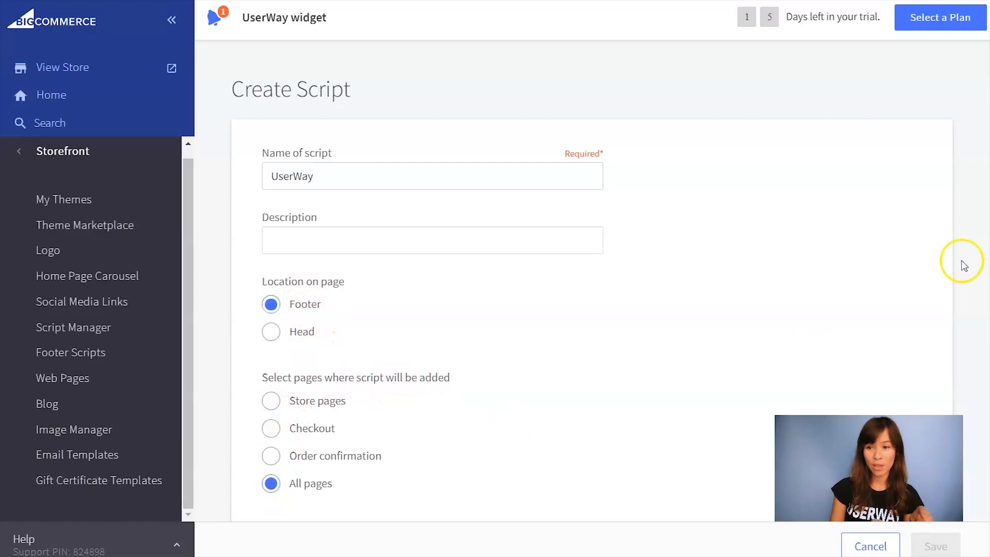
pyautogui.scroll(-3)
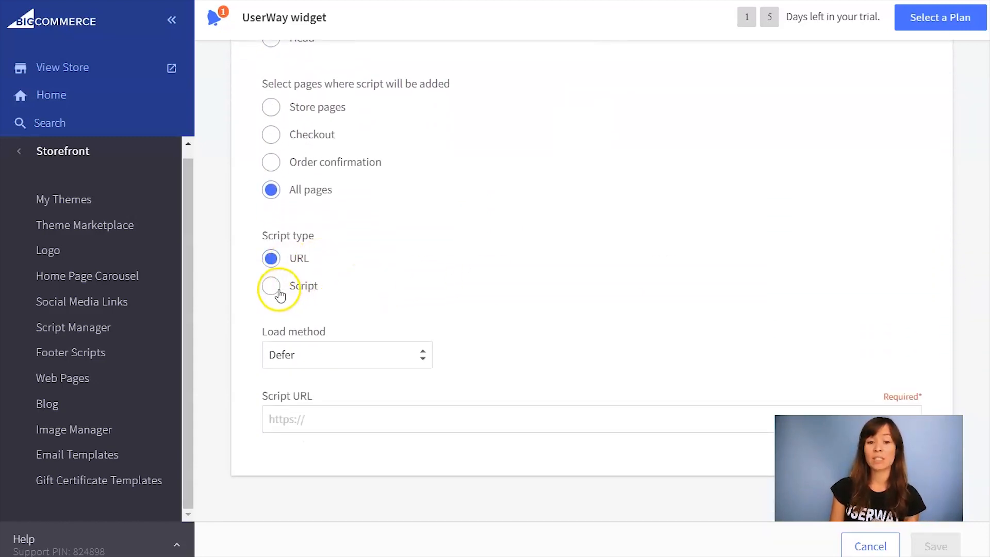
pyautogui.click(270, 289)
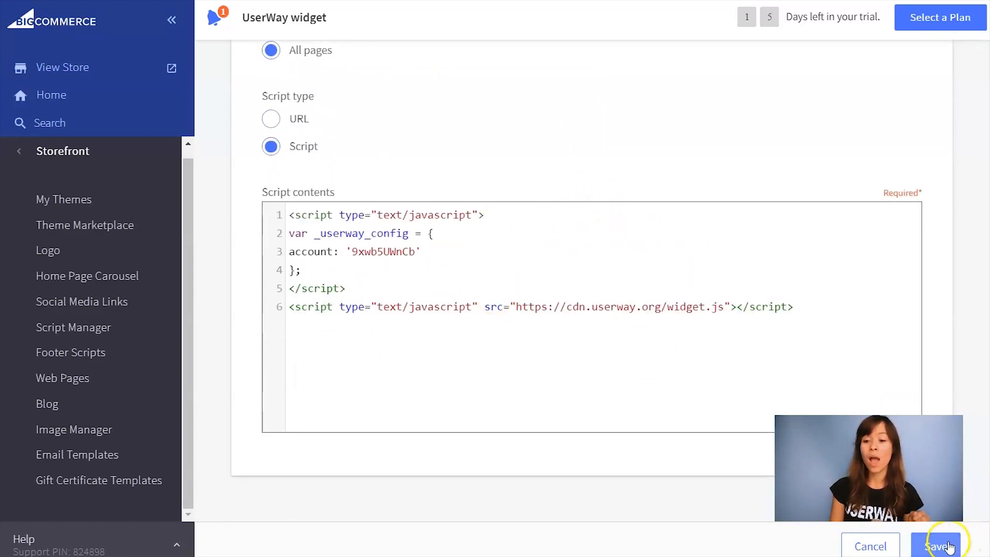
pyautogui.click(940, 546)
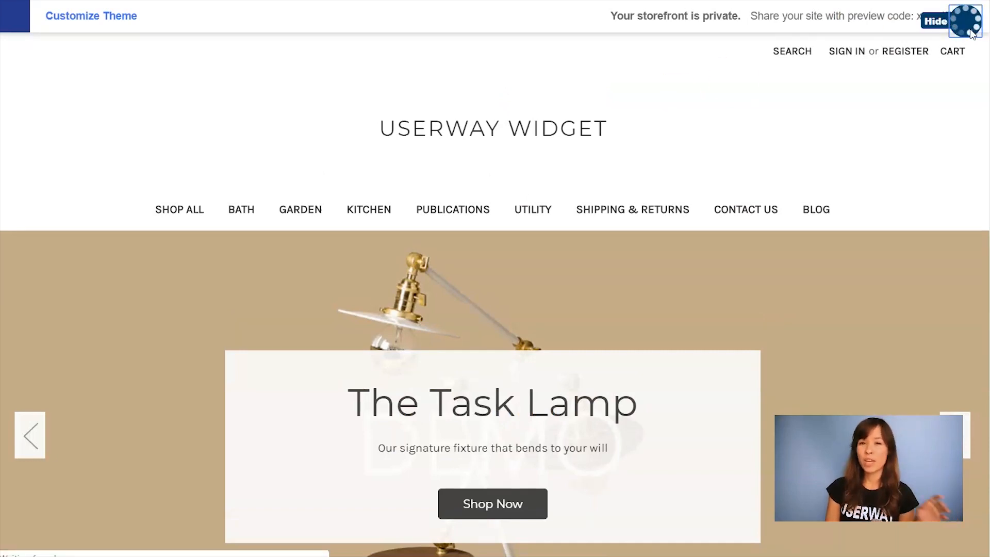
# Try the accessibility widget button now showing in the storefront's top-right corner
pyautogui.click(965, 21)
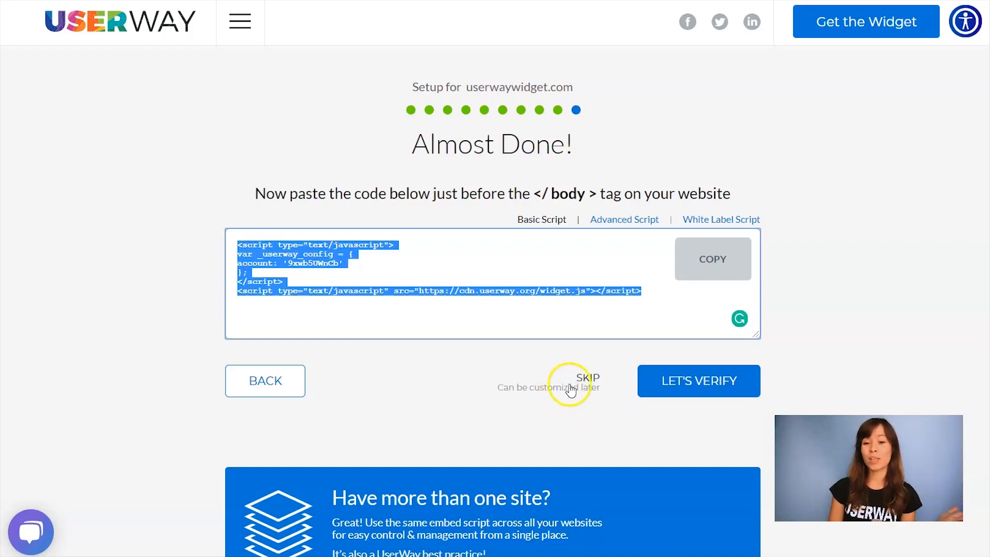
# Skip verification to get the generated accessibility statement for userwaywidget.com
pyautogui.click(586, 377)
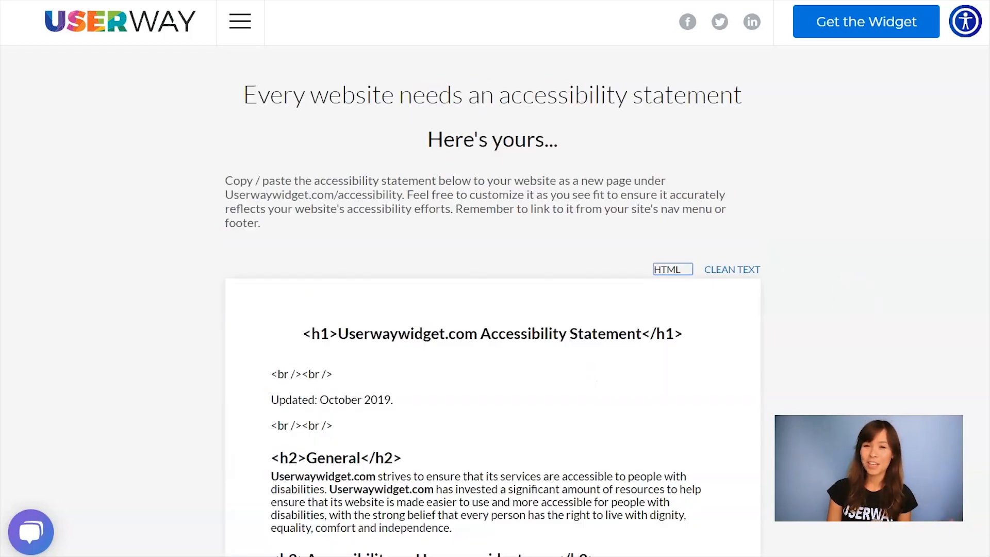